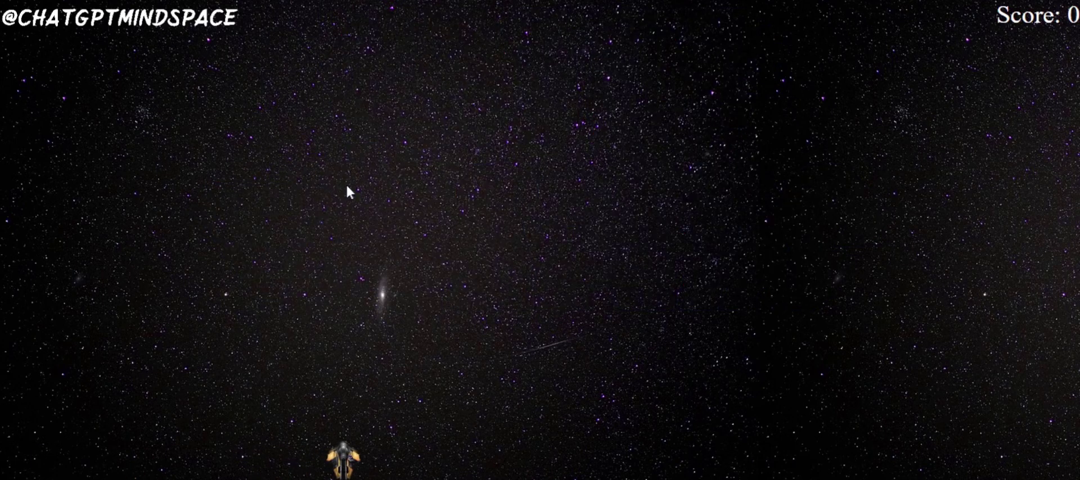
{"action": "mouse_move", "coordinate": [391, 204]}
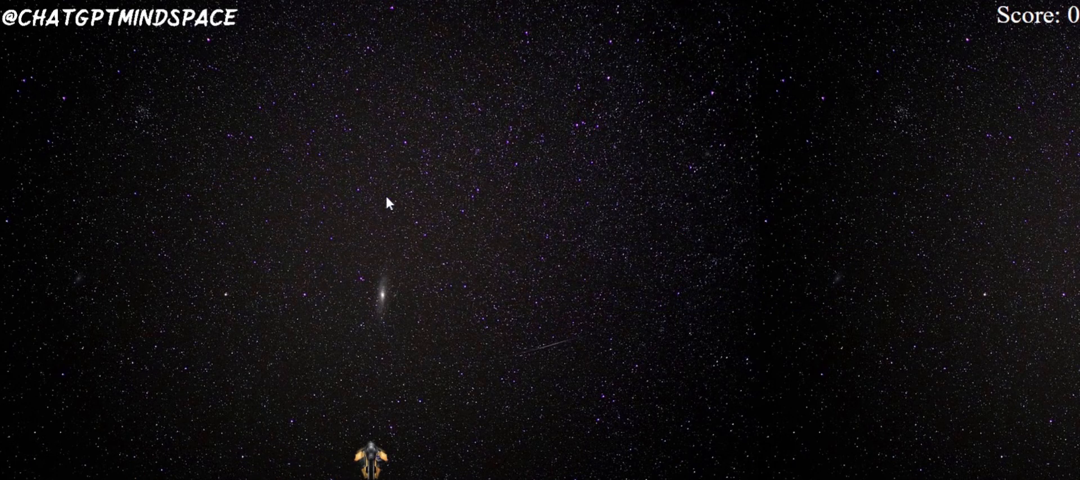
{"action": "mouse_move", "coordinate": [956, 265]}
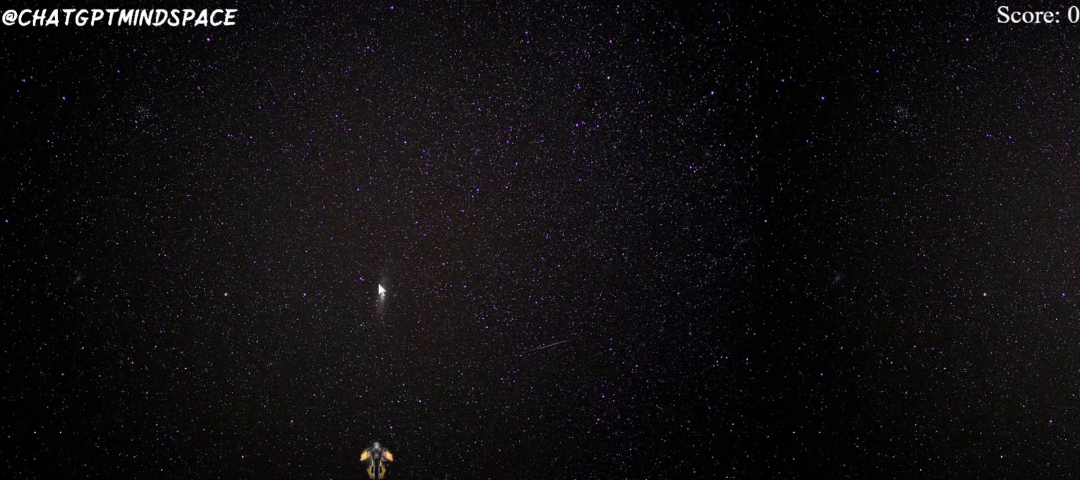
{"action": "mouse_move", "coordinate": [889, 321]}
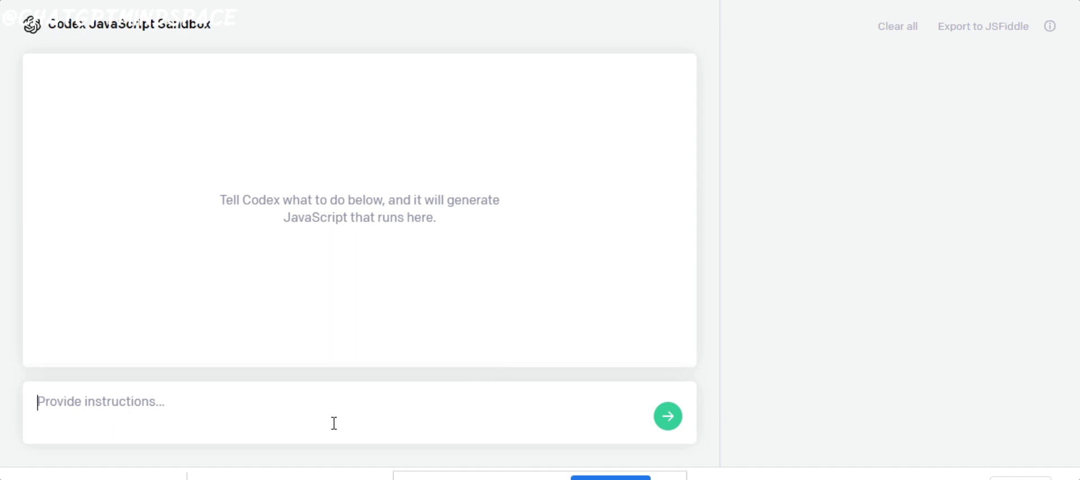
{"action": "mouse_move", "coordinate": [324, 411]}
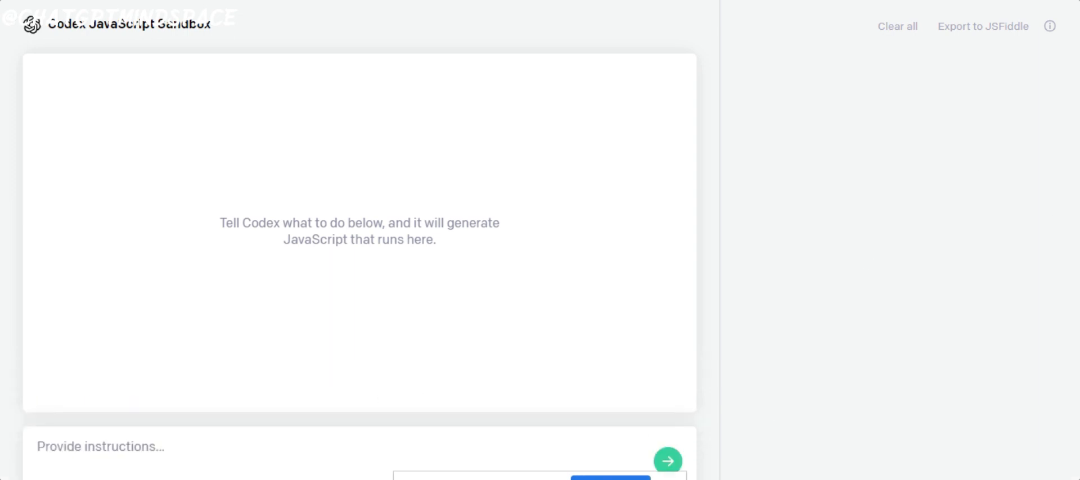
{"action": "mouse_move", "coordinate": [235, 106]}
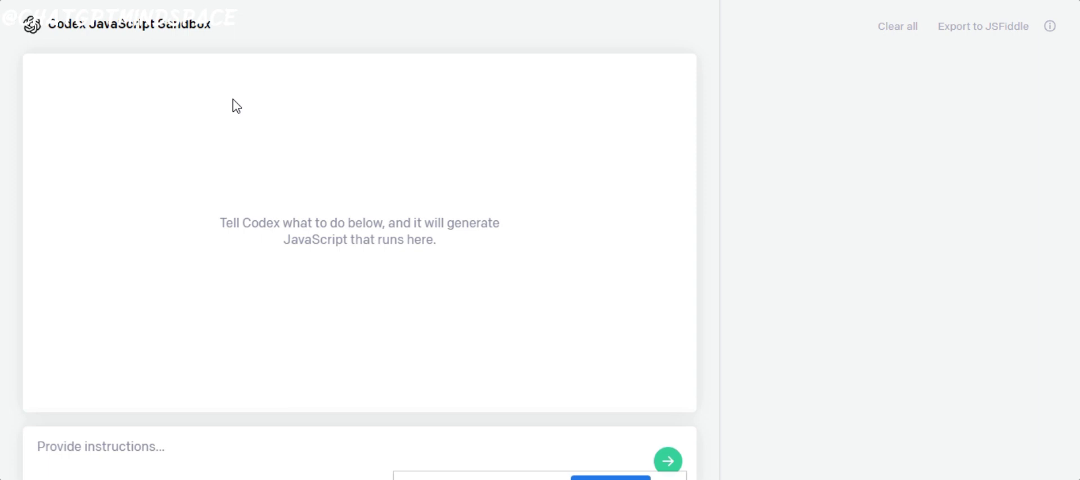
{"action": "mouse_move", "coordinate": [243, 123]}
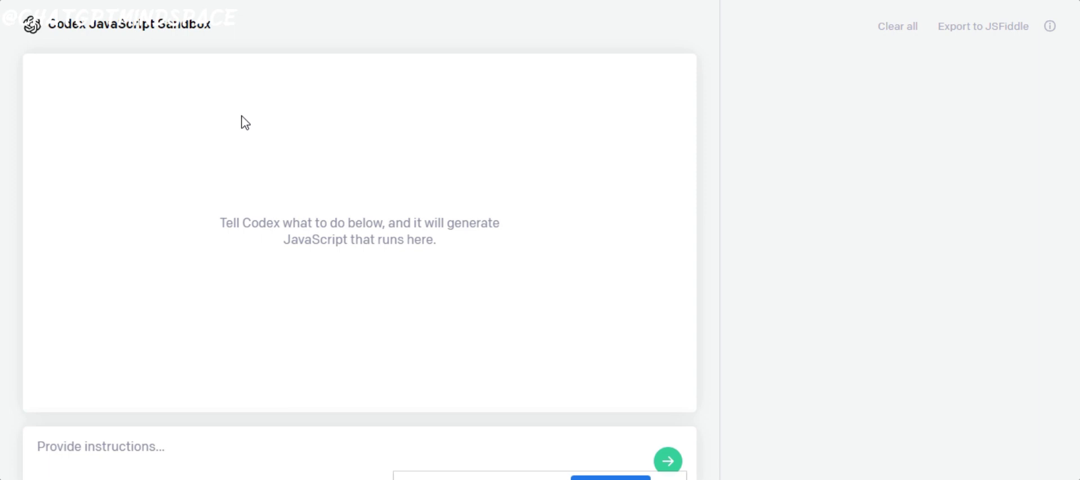
{"action": "mouse_move", "coordinate": [289, 139]}
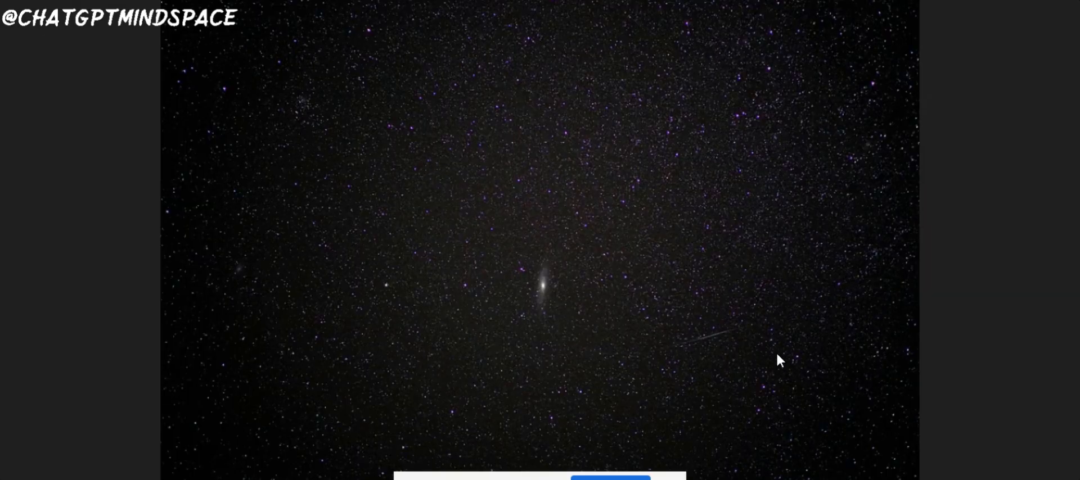
{"action": "mouse_move", "coordinate": [766, 227]}
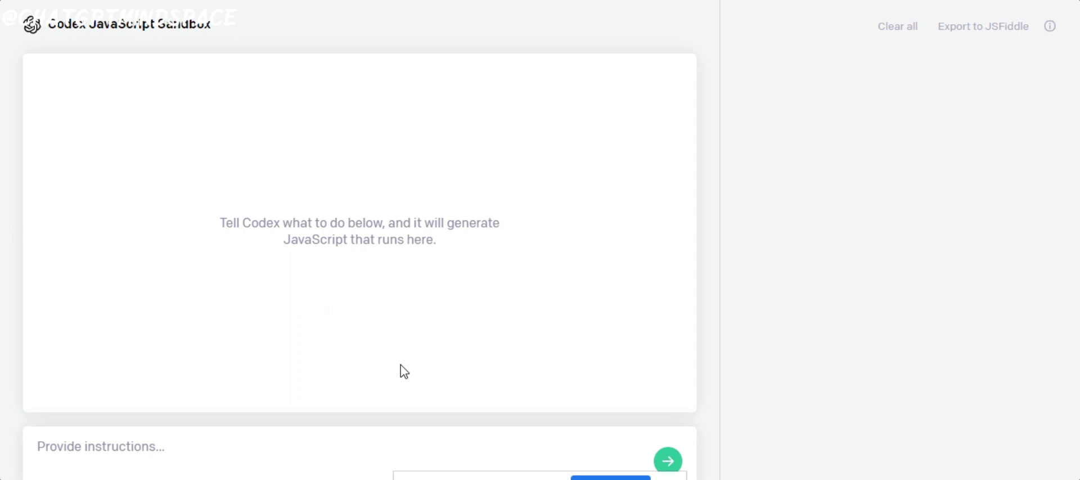
{"action": "mouse_move", "coordinate": [596, 457]}
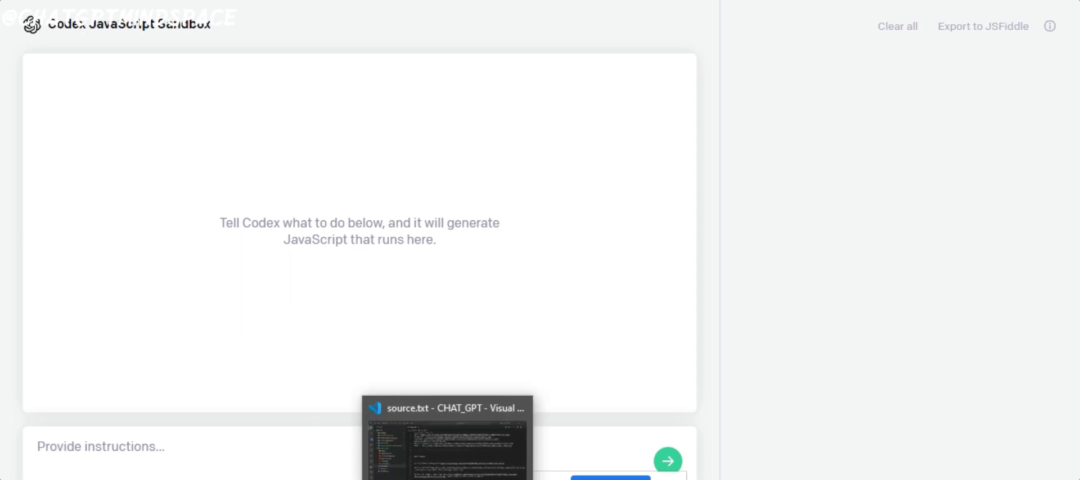
- Submit 'use this image as background' with the Pixabay stars photo URL to Codex
{"action": "left_click", "coordinate": [450, 408]}
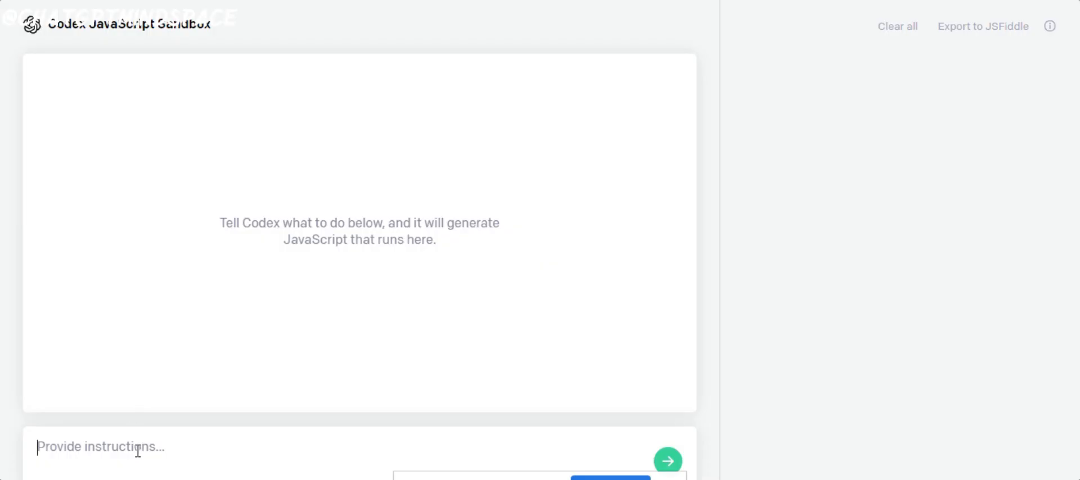
{"action": "type", "text": "use this image as background https://cdn.pixabay.com/photo/2016/09/08/12/00/stars-1654074_960_720.jpg"}
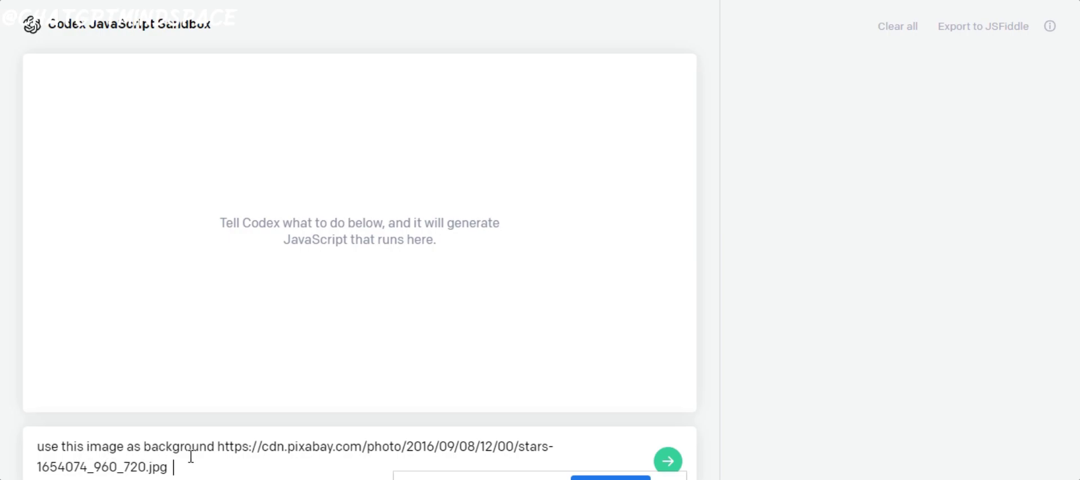
{"action": "left_click", "coordinate": [668, 462]}
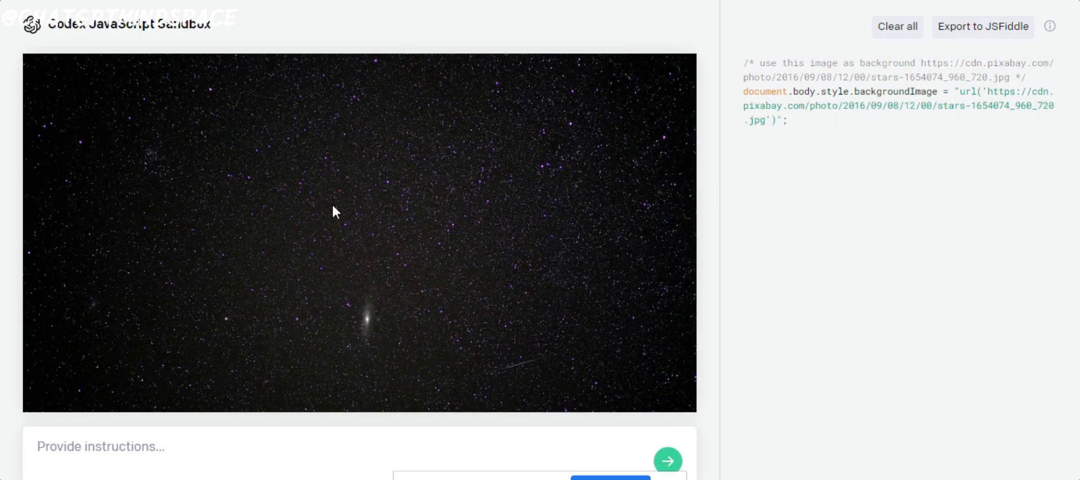
{"action": "mouse_move", "coordinate": [341, 148]}
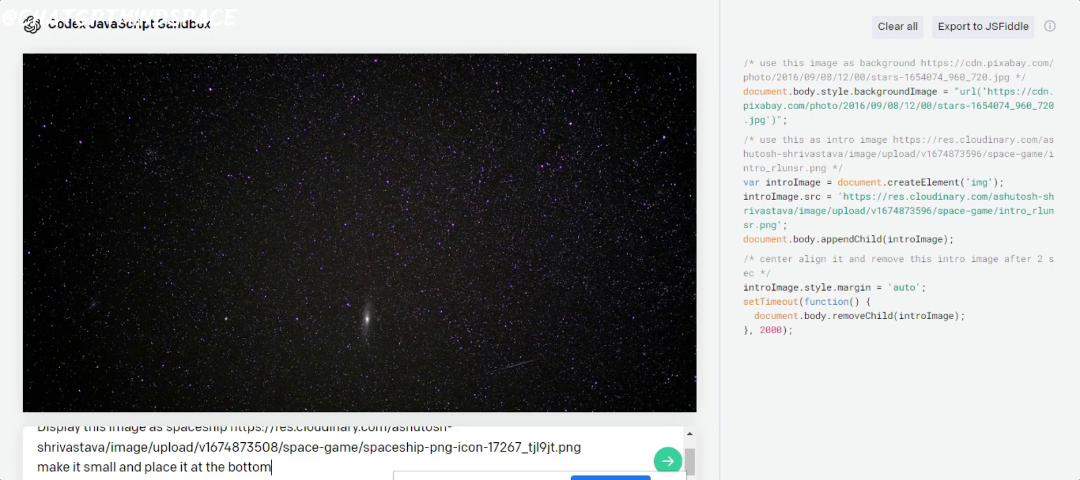
- Send the spaceship image prompt to Codex
{"action": "left_click", "coordinate": [667, 460]}
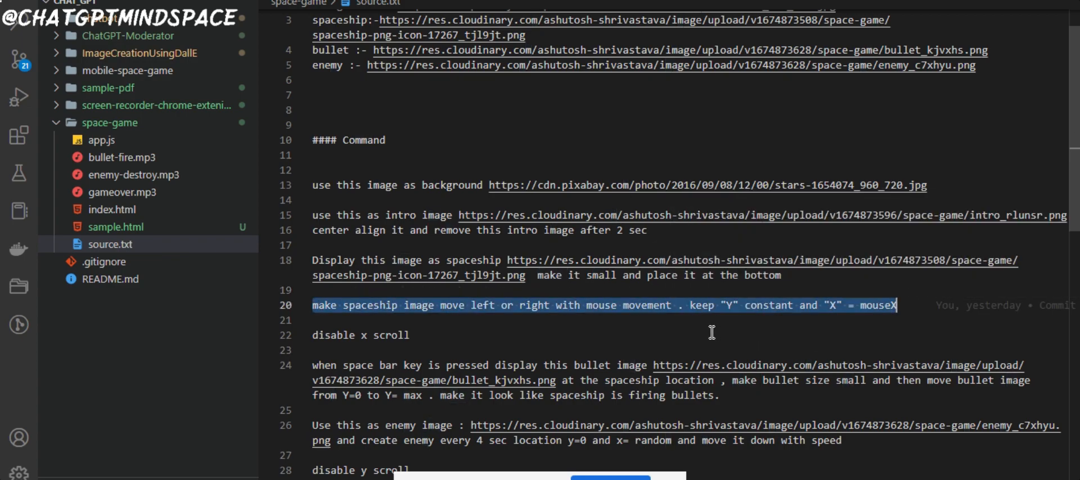
- Send the mouse-controlled spaceship movement prompt to Codex
{"action": "key", "text": "alt+tab"}
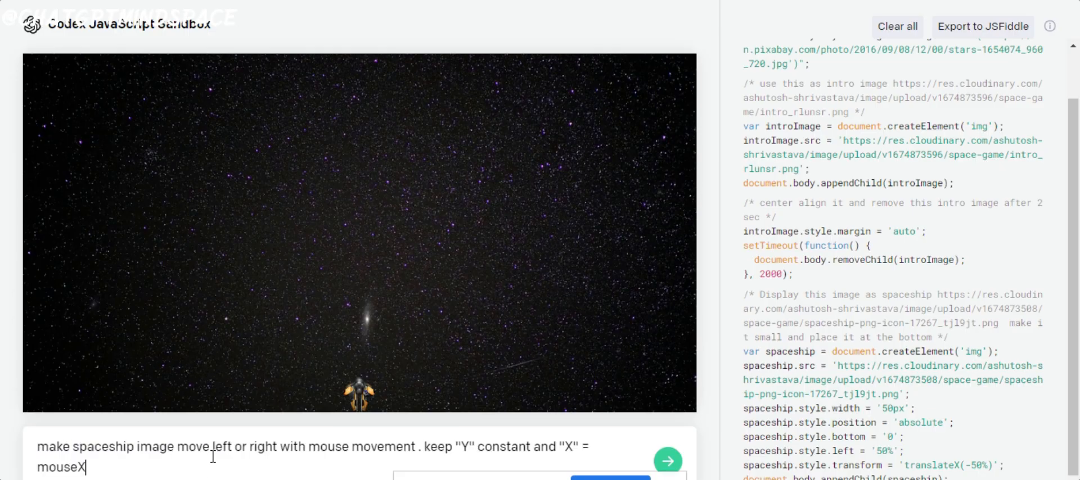
{"action": "left_click", "coordinate": [667, 461]}
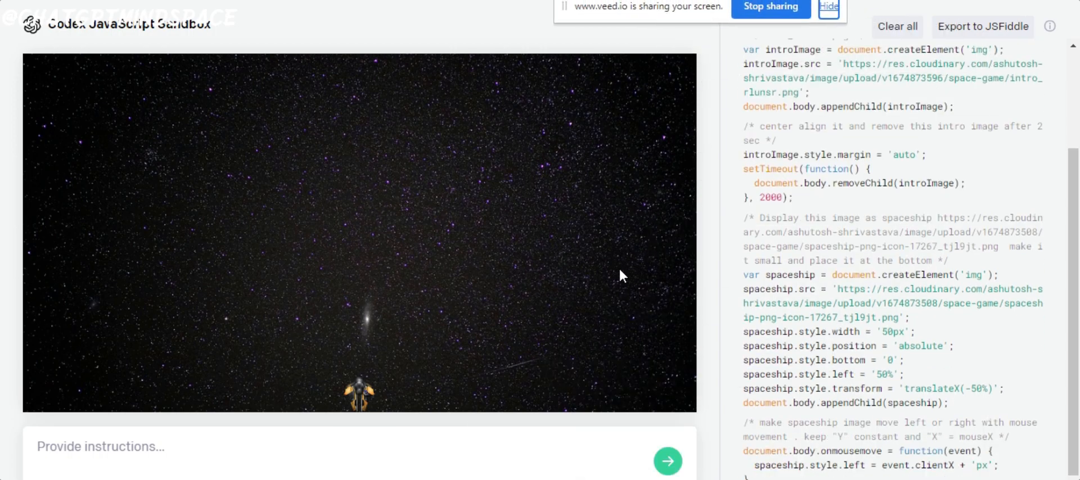
{"action": "mouse_move", "coordinate": [563, 271]}
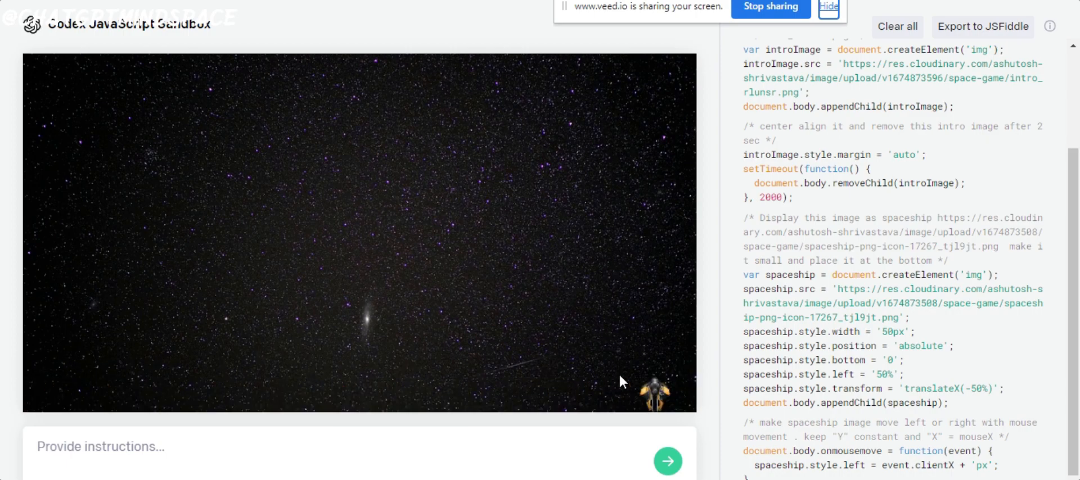
{"action": "mouse_move", "coordinate": [562, 385]}
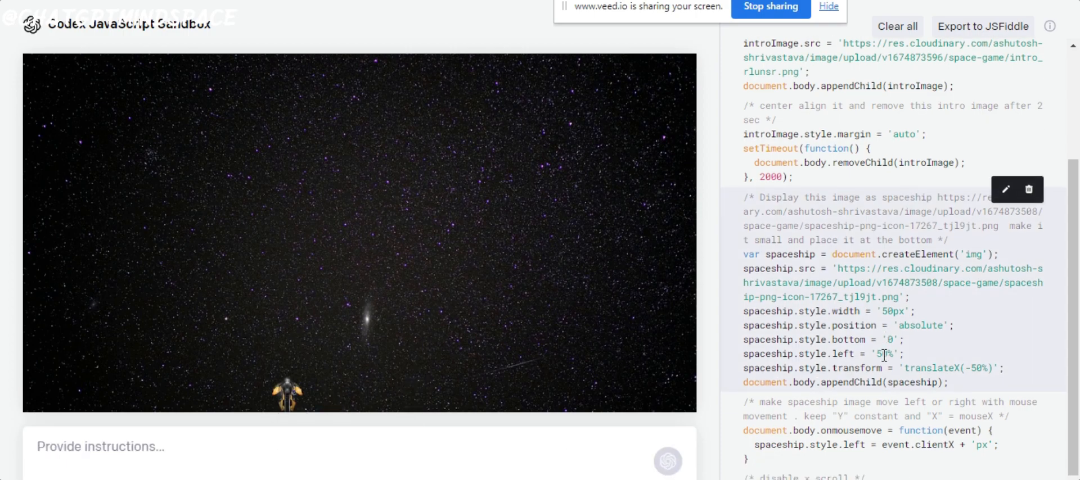
{"action": "mouse_move", "coordinate": [638, 379]}
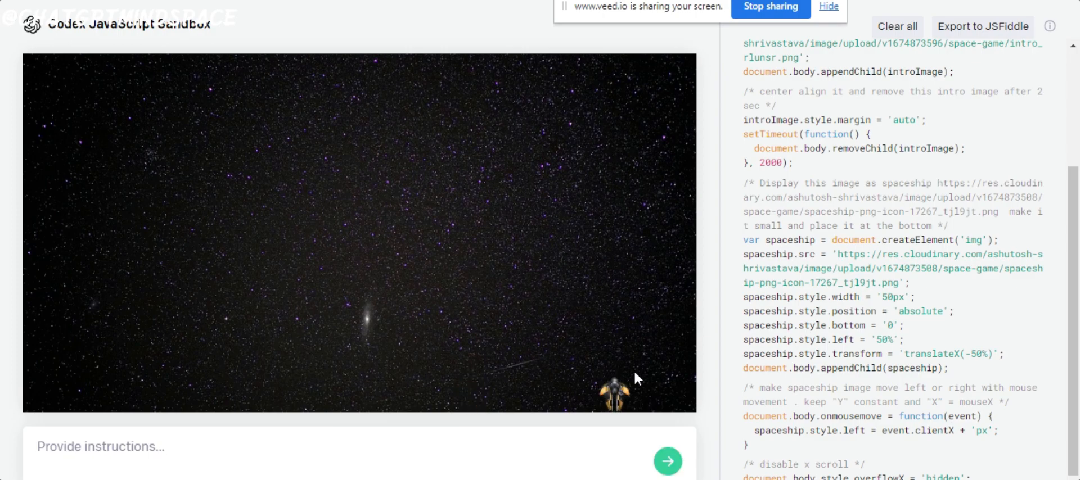
{"action": "mouse_move", "coordinate": [240, 394]}
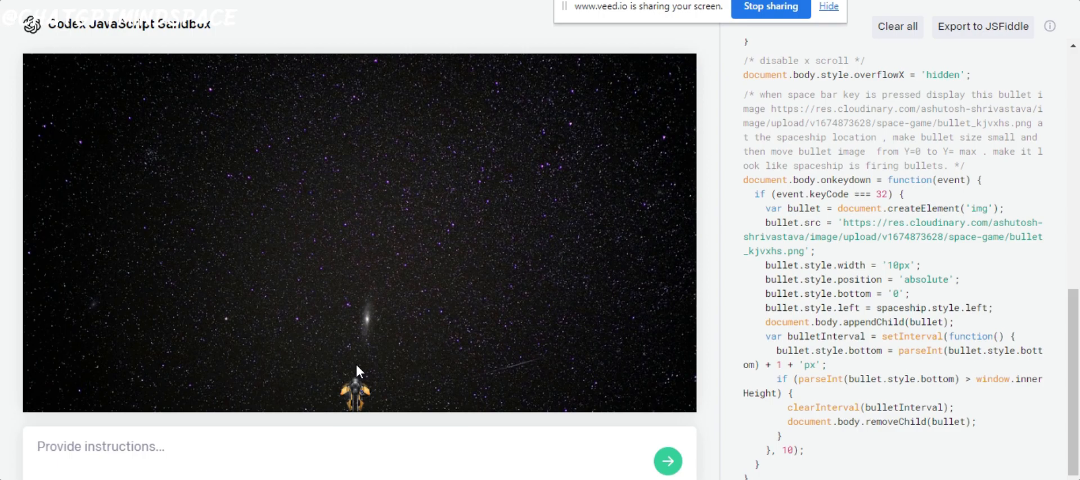
- Test the new shooting by firing a bullet with Space
{"action": "key", "text": "Space"}
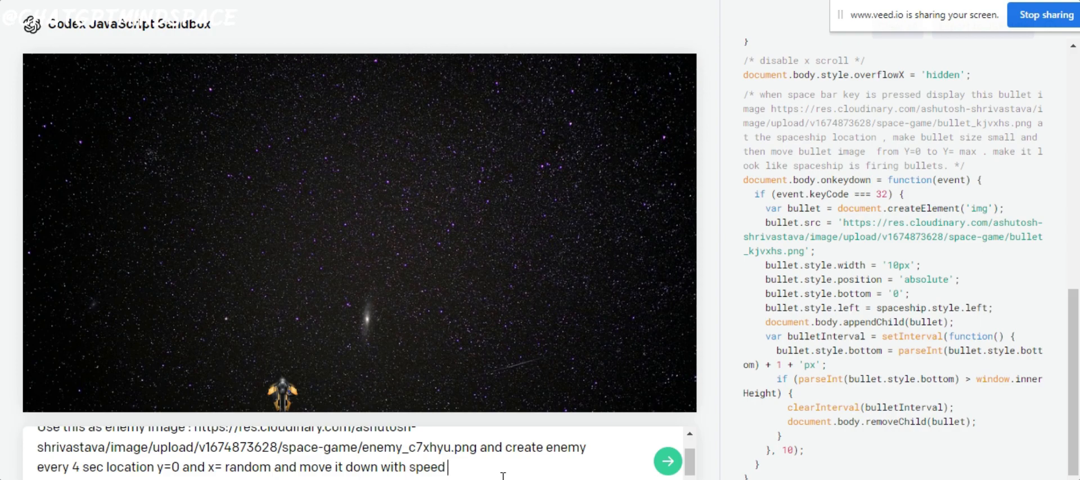
- Submit the alien spawning prompt: enemy every 4 seconds from the top
{"action": "left_click", "coordinate": [668, 462]}
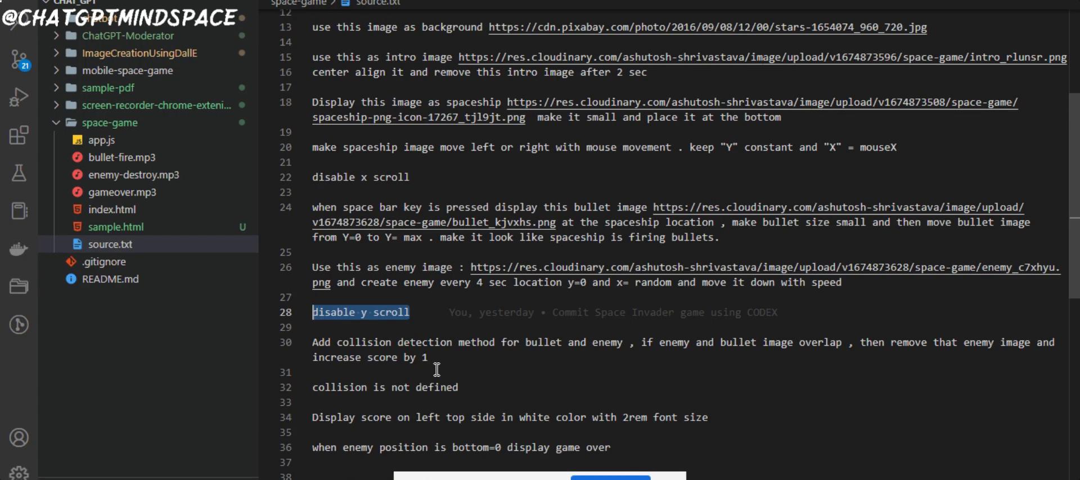
- Submit the disable y scroll and collision detection prompts to Codex
{"action": "left_click", "coordinate": [450, 342]}
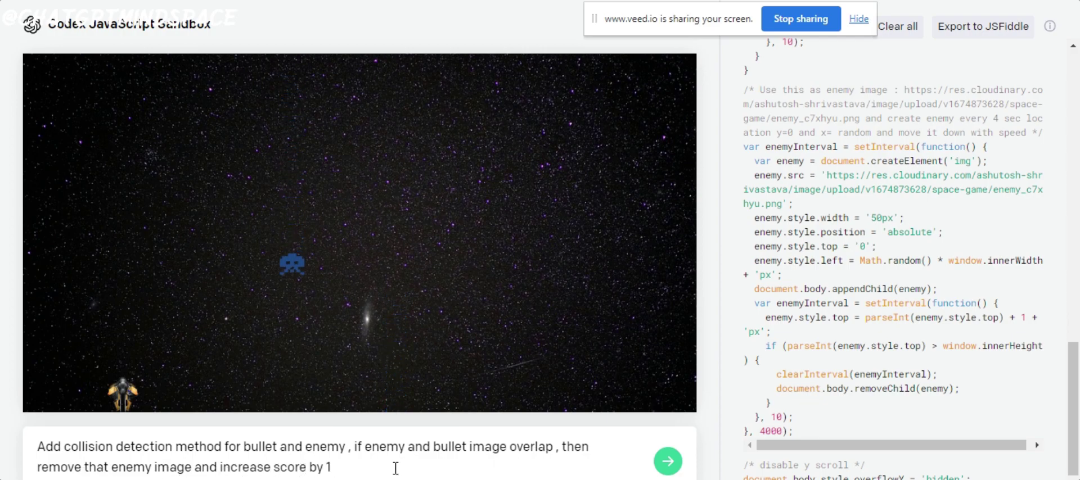
{"action": "left_click", "coordinate": [667, 461]}
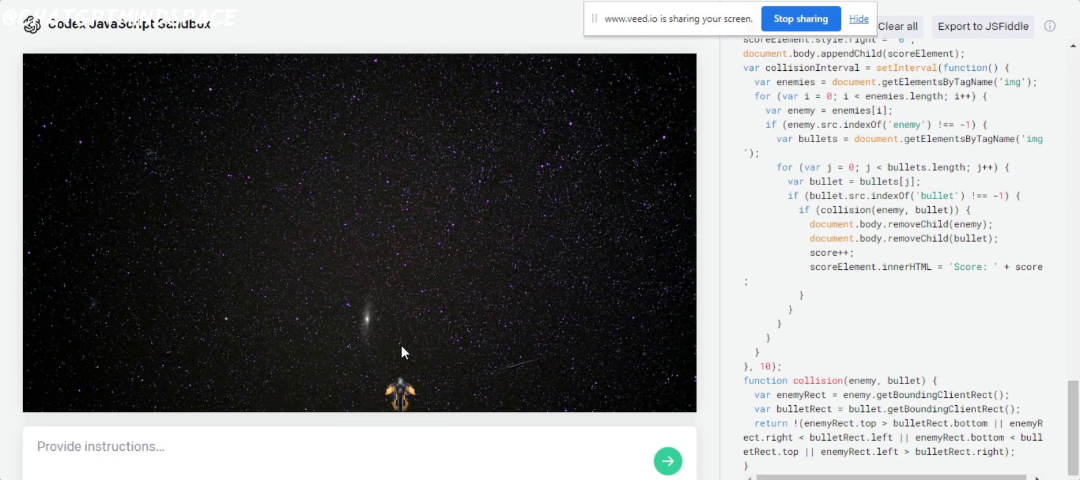
- Submit 'Display score on left top side in white color with 2rem font size.'
{"action": "type", "text": "Display score on left top side in white color with 2rem font size."}
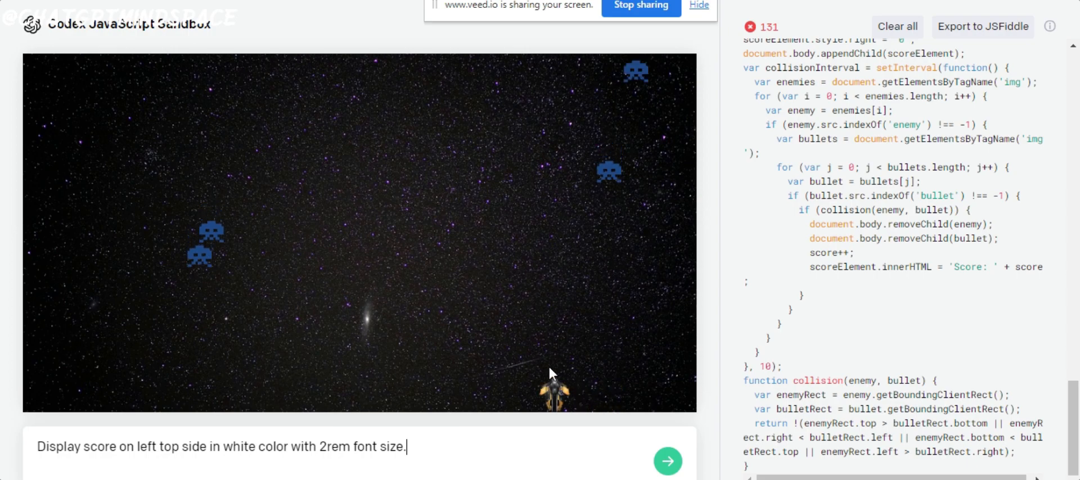
{"action": "mouse_move", "coordinate": [473, 346]}
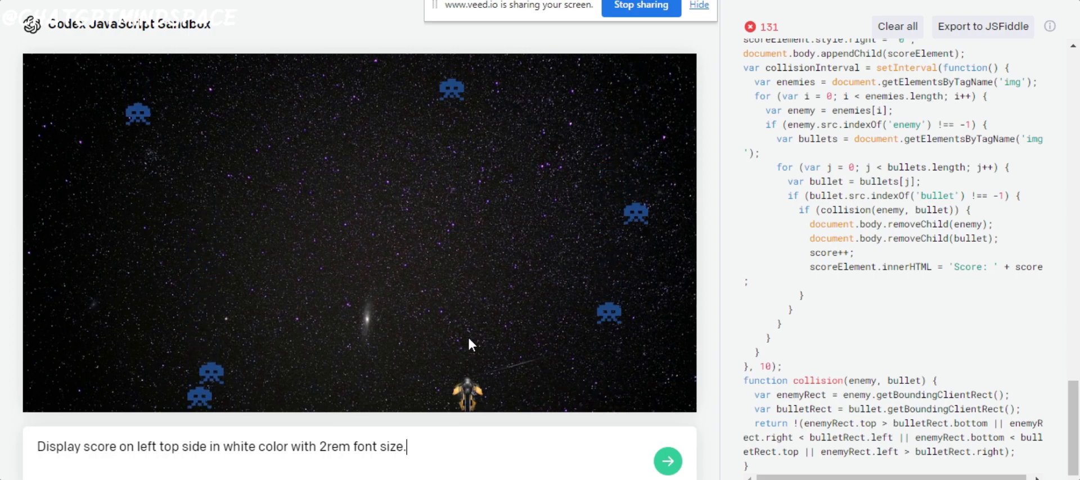
{"action": "left_click", "coordinate": [667, 462]}
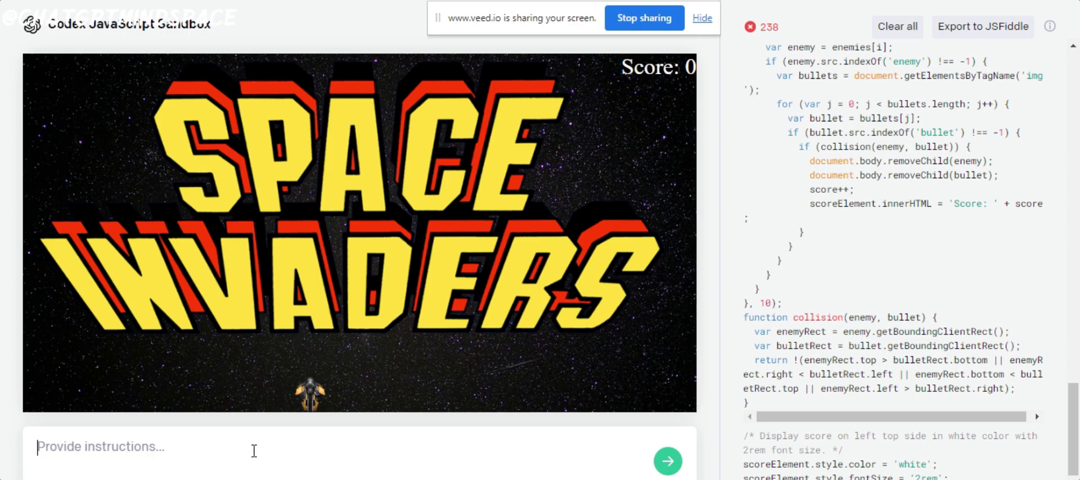
- Submit 'when enemy position is bottom=0 display game over' to Codex
{"action": "type", "text": "when enemy position is bottom=0 display game over"}
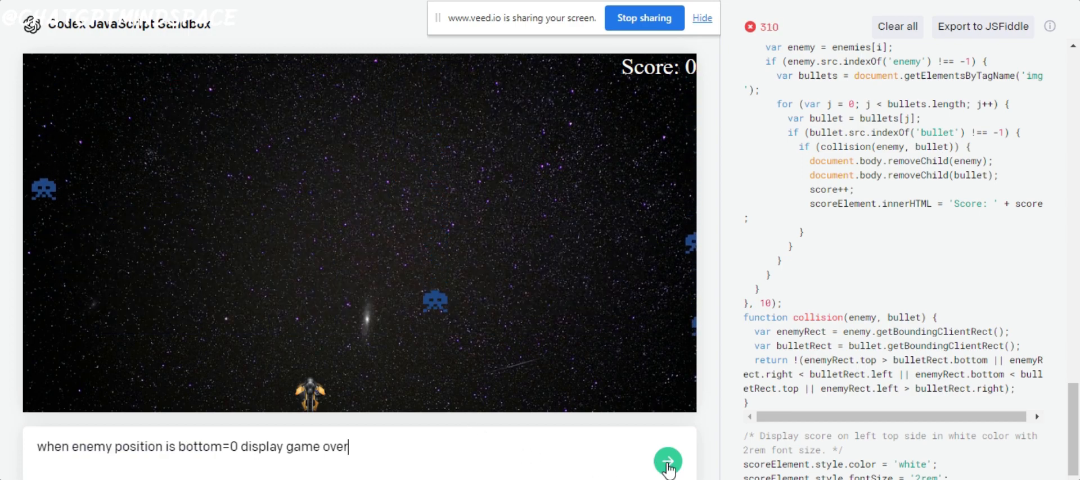
{"action": "left_click", "coordinate": [668, 462]}
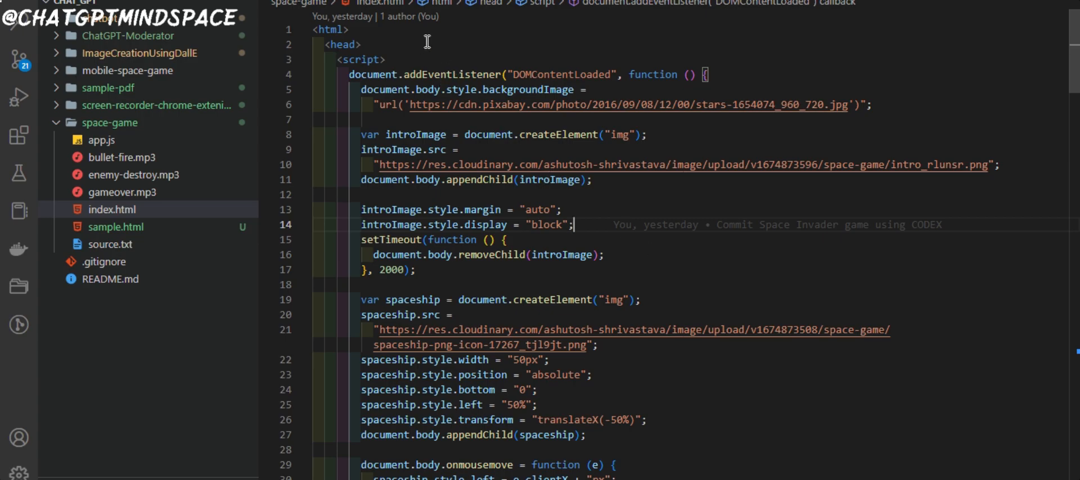
{"action": "mouse_move", "coordinate": [707, 268]}
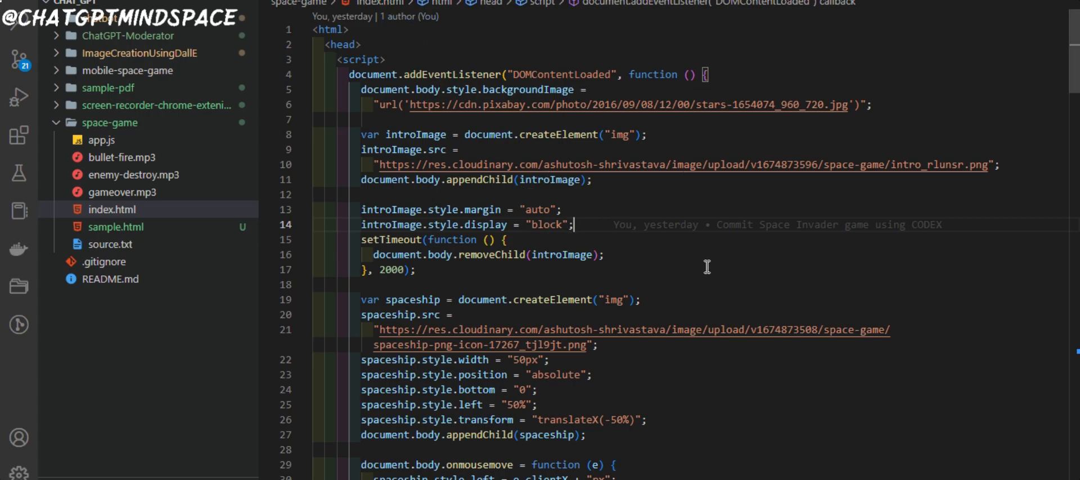
{"action": "mouse_move", "coordinate": [672, 299]}
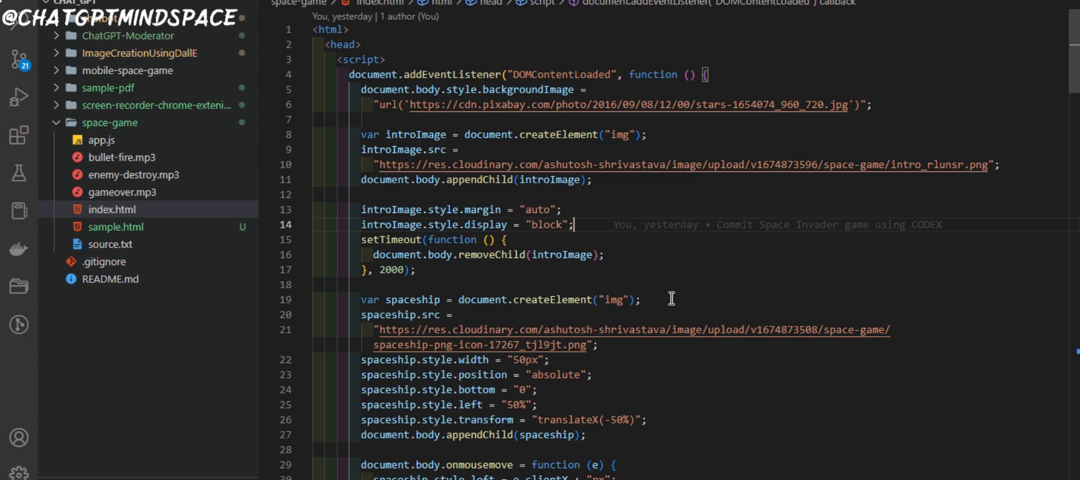
{"action": "scroll", "scroll_direction": "down", "scroll_amount": 3}
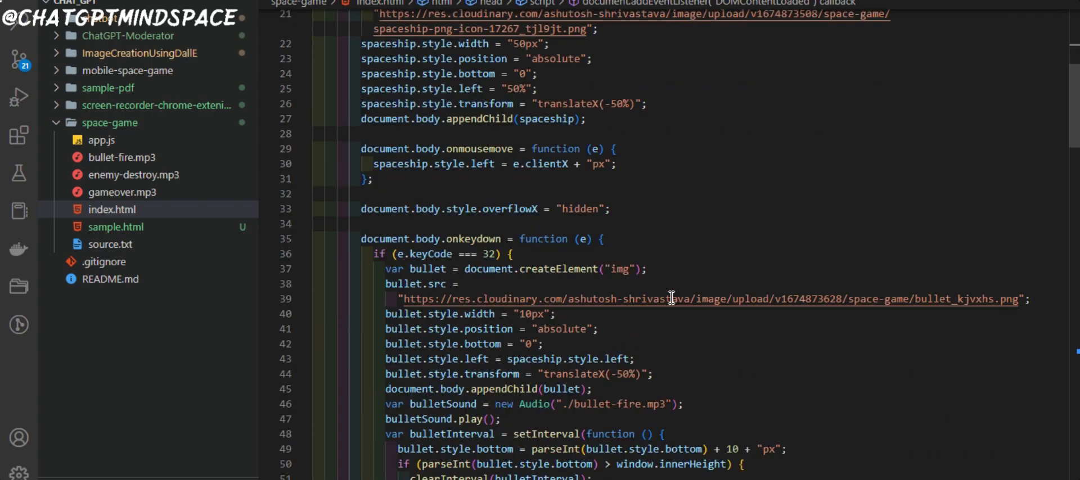
{"action": "scroll", "scroll_direction": "down", "scroll_amount": 3}
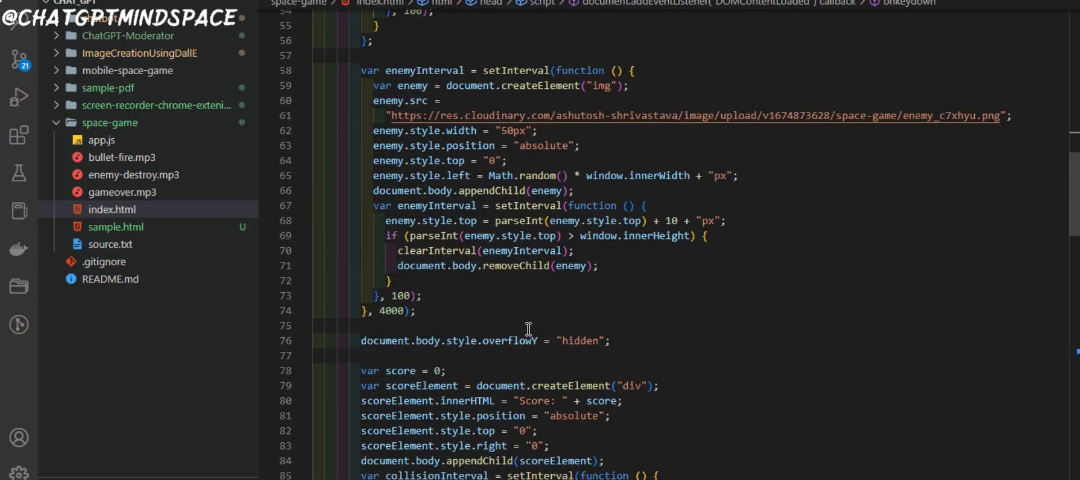
{"action": "scroll", "scroll_direction": "down", "scroll_amount": 3}
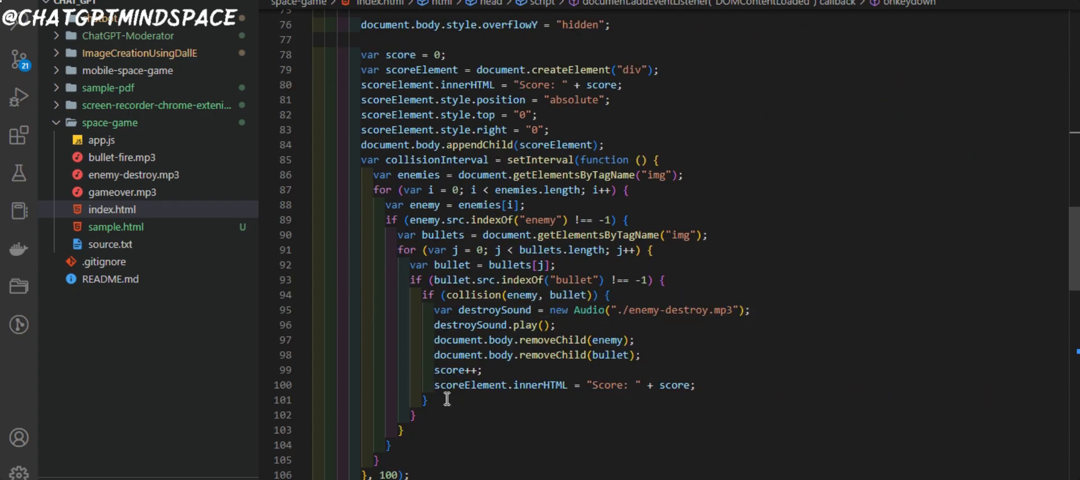
{"action": "mouse_move", "coordinate": [435, 310]}
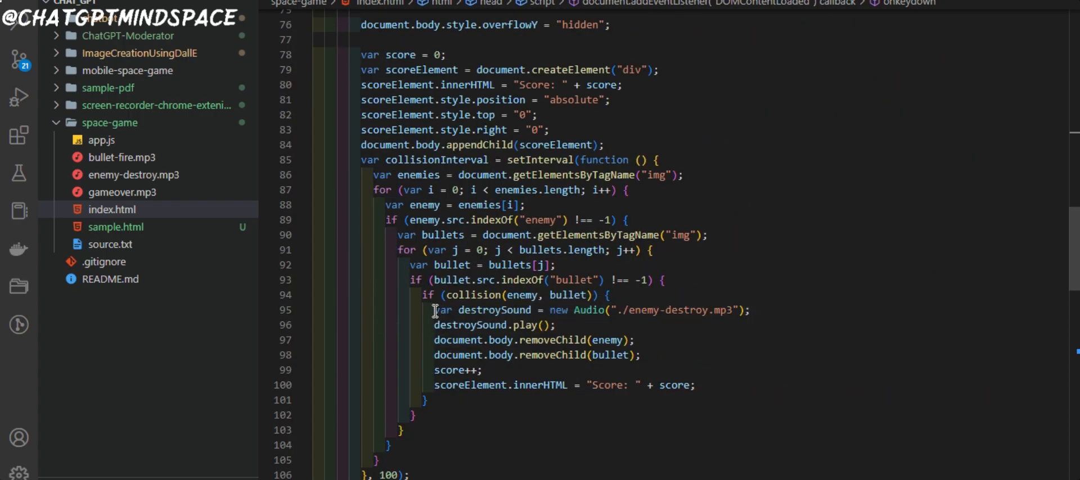
{"action": "scroll", "scroll_direction": "down", "scroll_amount": 3}
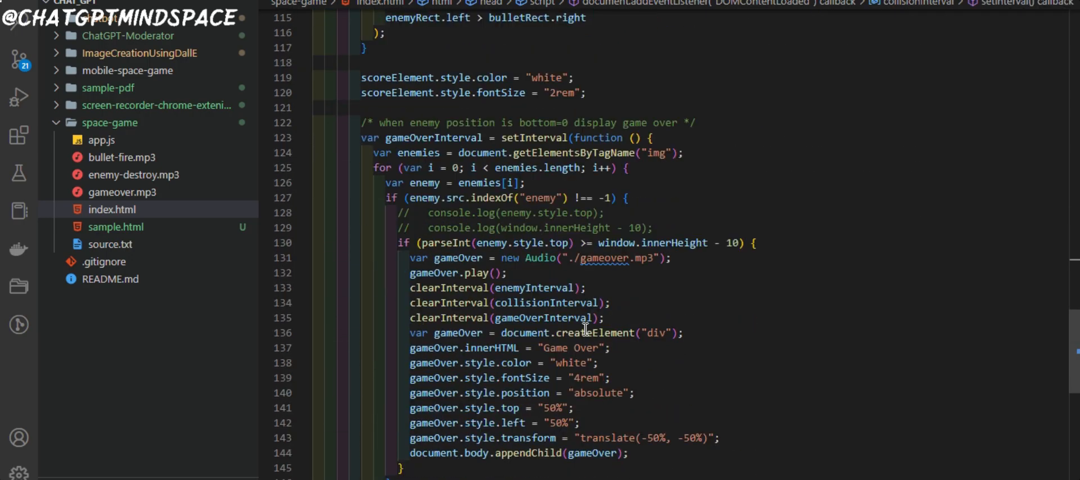
{"action": "scroll", "scroll_direction": "down", "scroll_amount": 3}
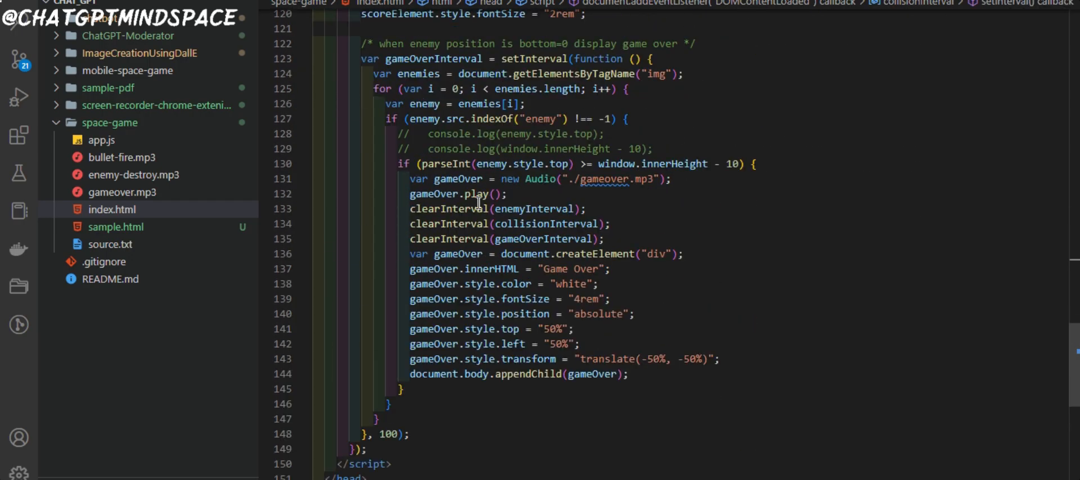